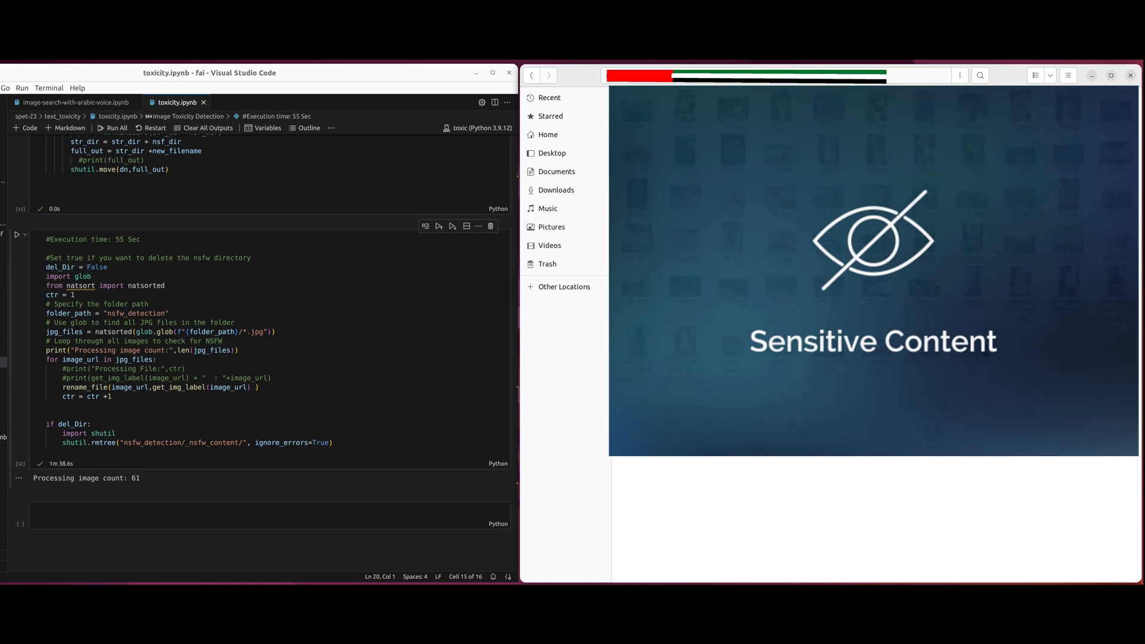
Step: Run the NSFW detection cell over the 61 images in nsfw_detection
click(17, 235)
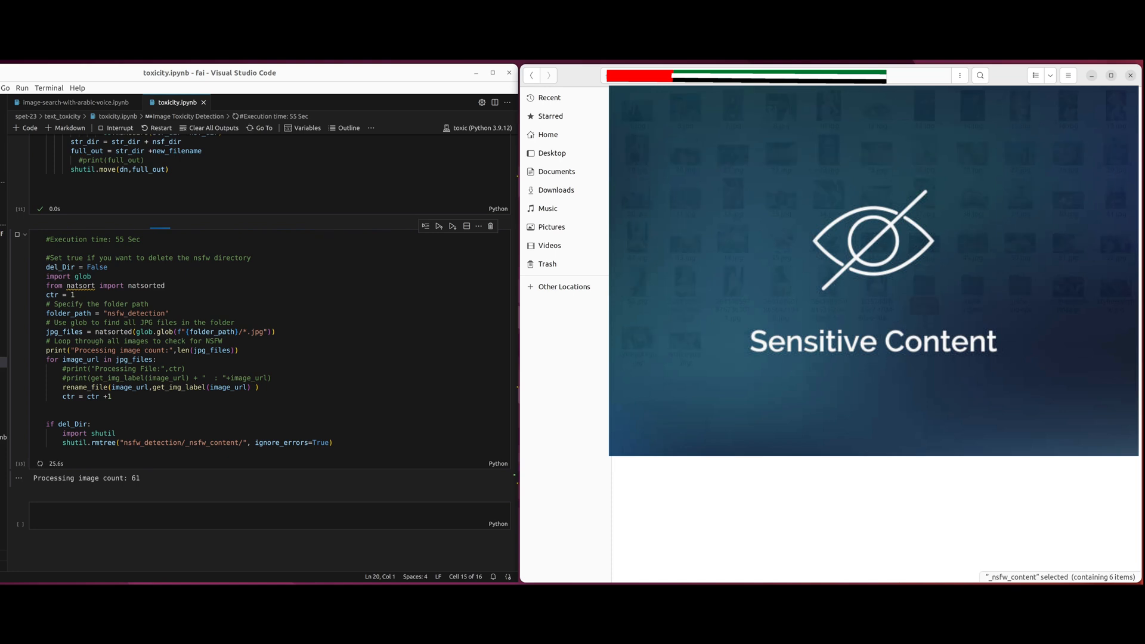
mouse_move(138, 478)
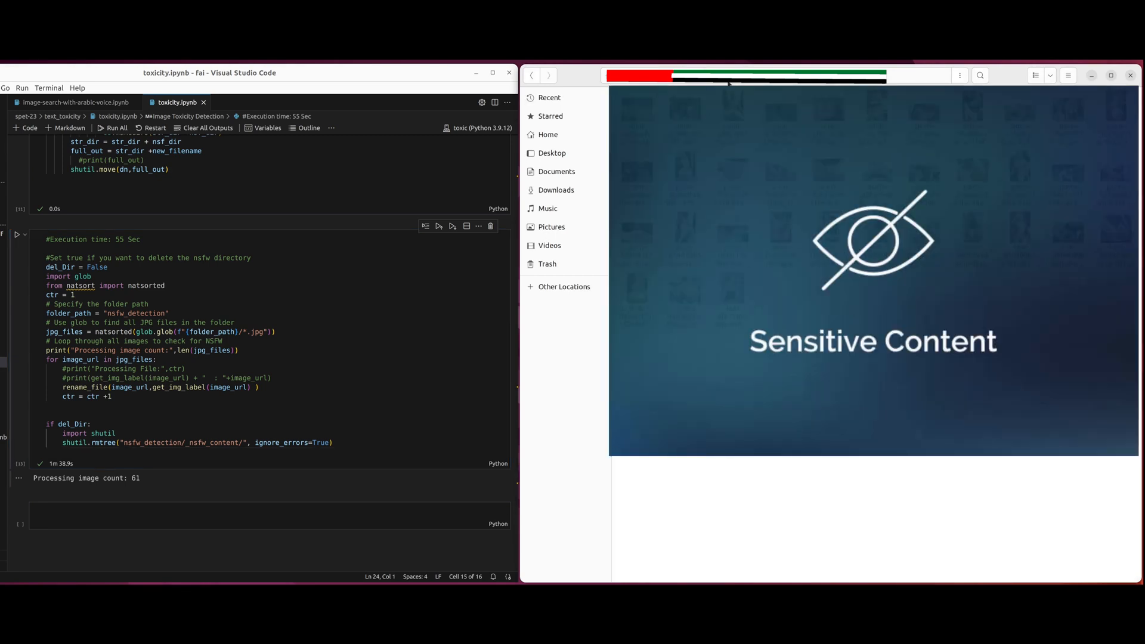
Step: Open 1.jpg in Image Viewer and page through the remaining clean images back to 1.jpg
double_click(637, 107)
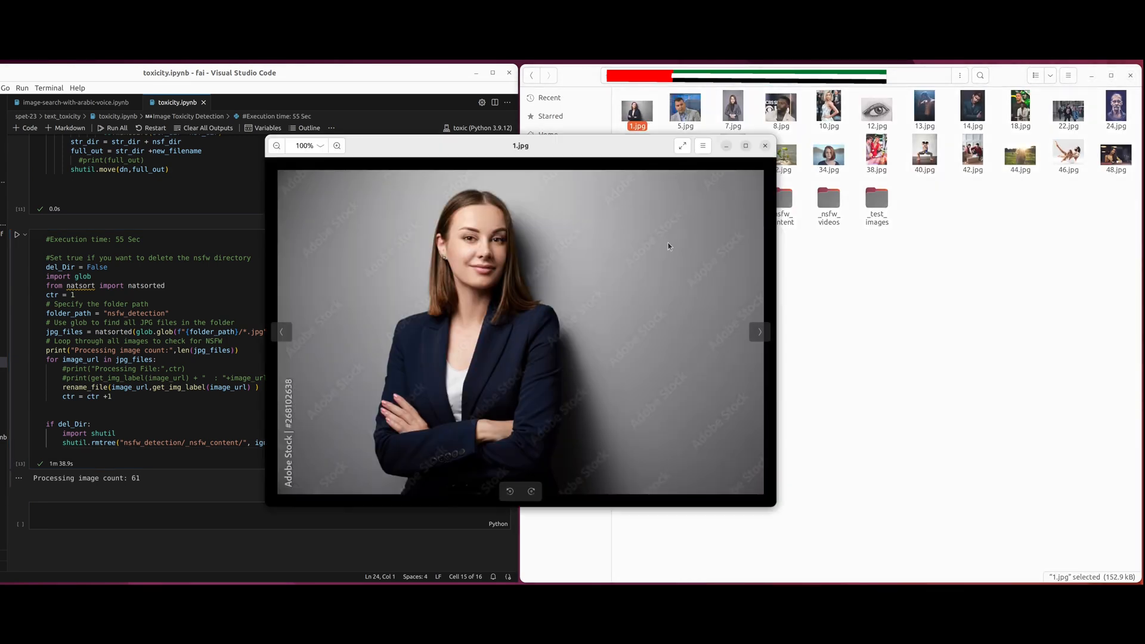
click(759, 332)
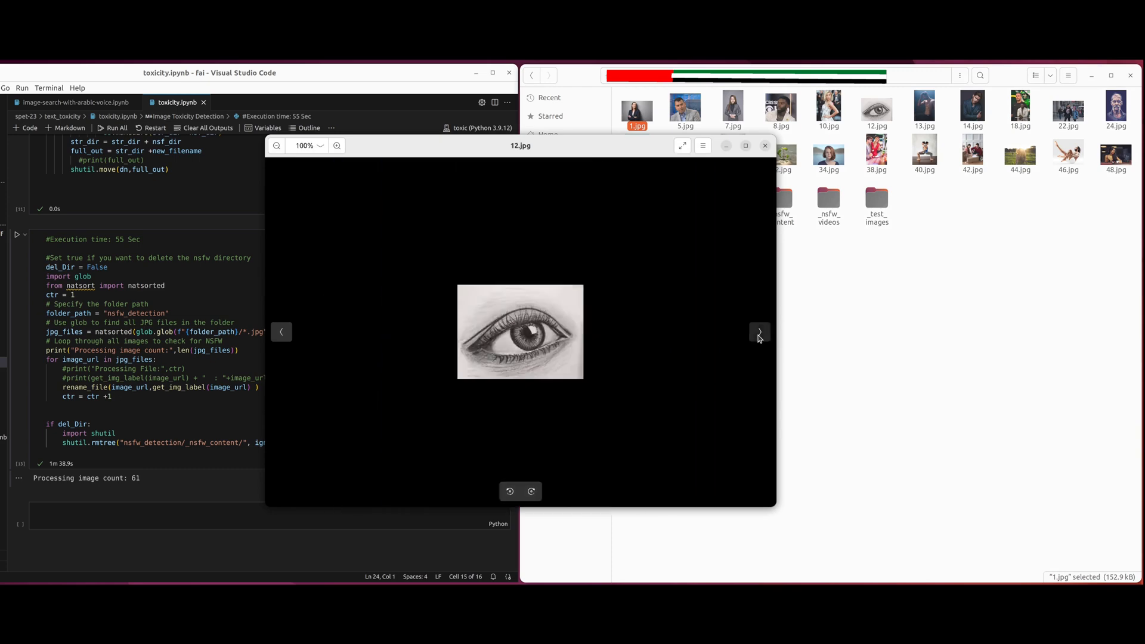
click(759, 332)
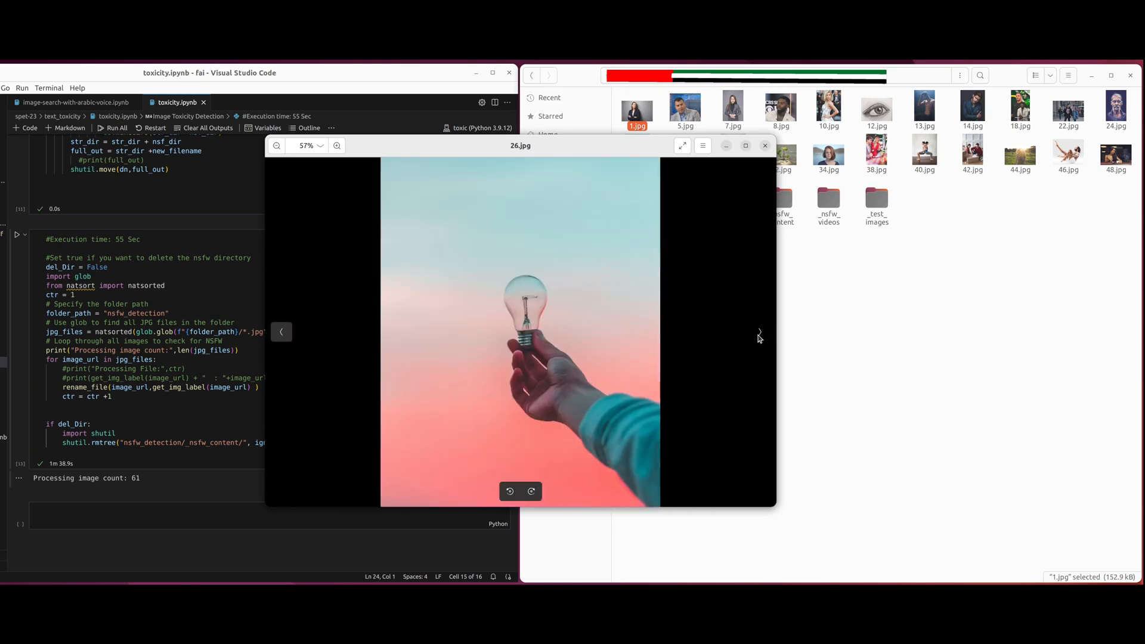
click(759, 331)
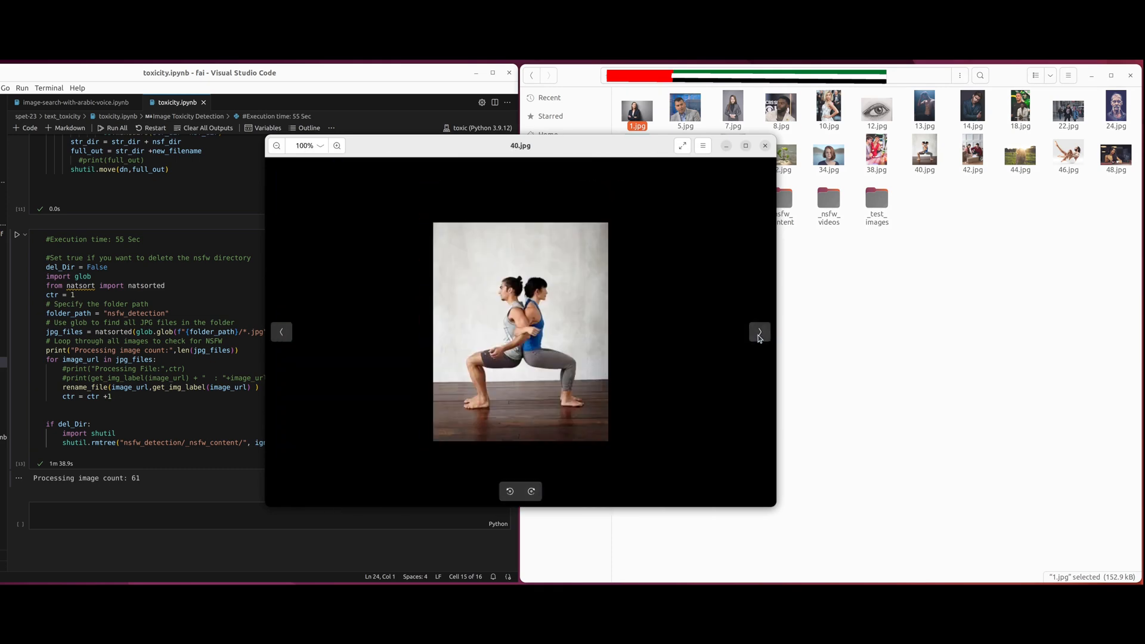
click(759, 332)
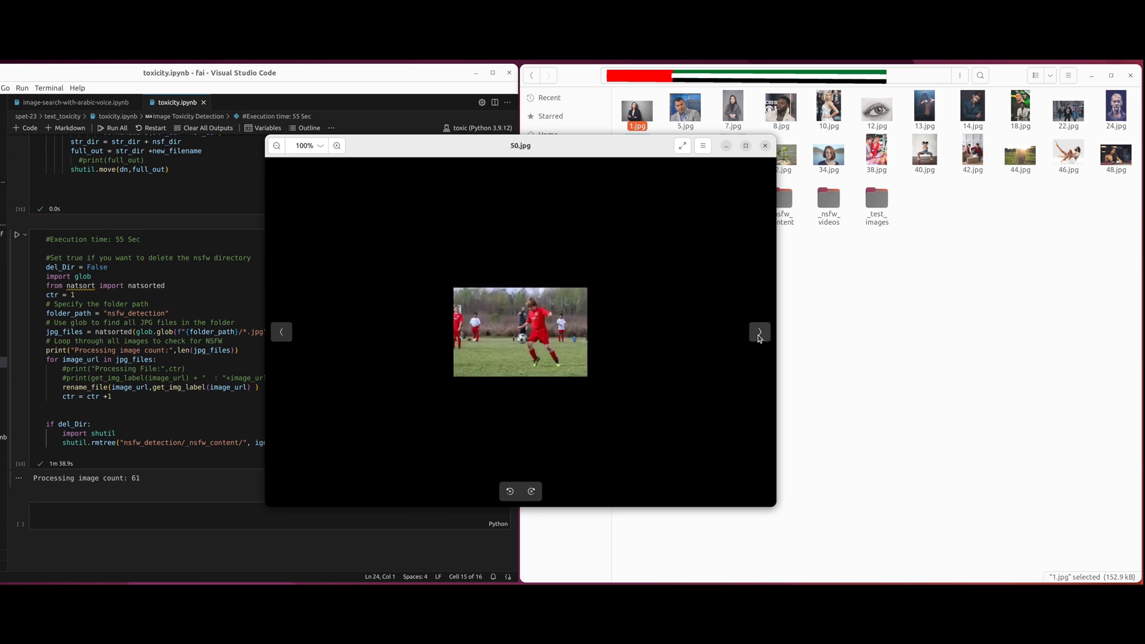
click(281, 332)
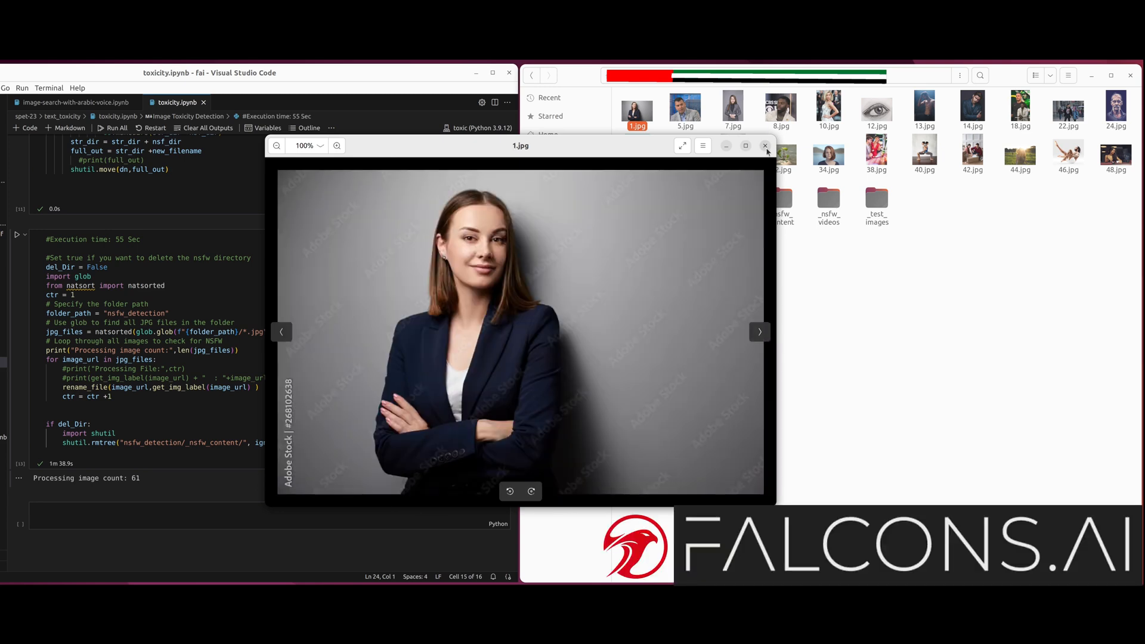